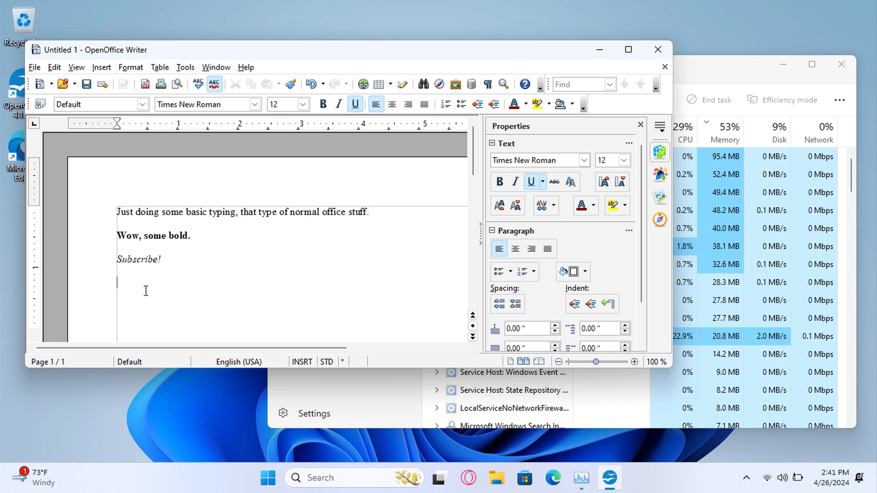
# Type 'Look at this little laptop go' on the fourth line below 'Subscribe!'
pyautogui.write('Look at this')
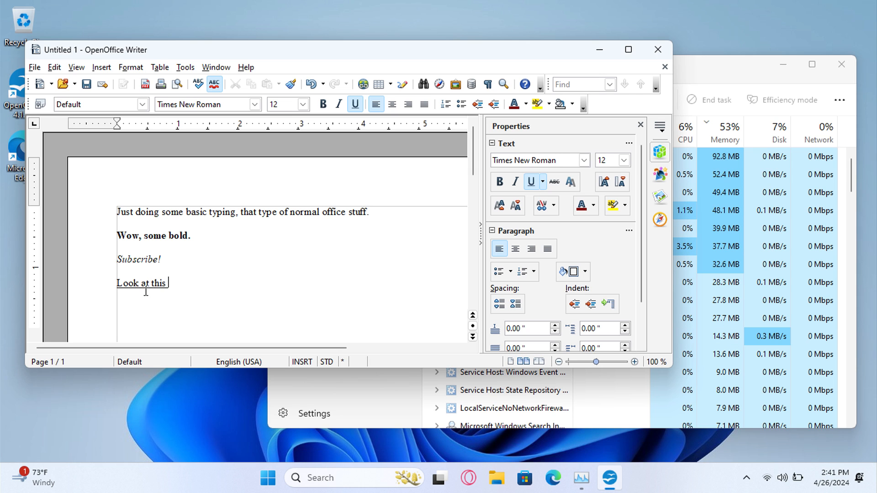
pyautogui.write('little laptop go')
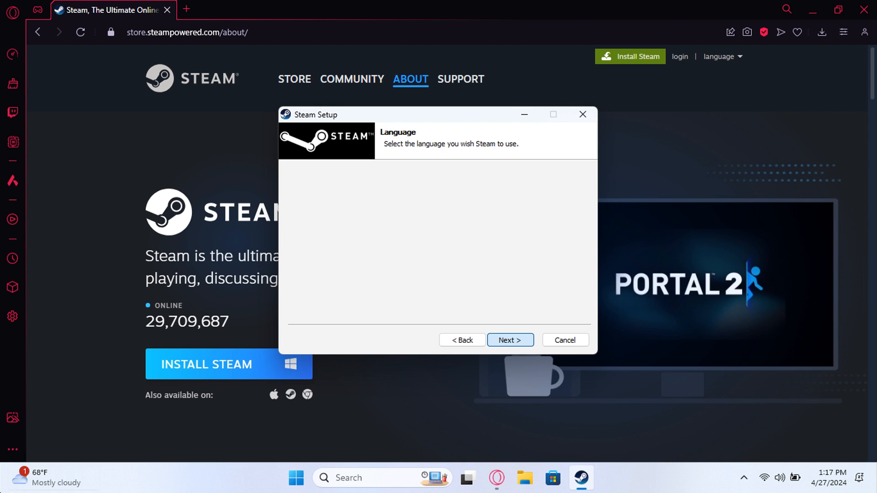
# Accept the default language and install Steam into the suggested Program Files folder
pyautogui.click(510, 340)
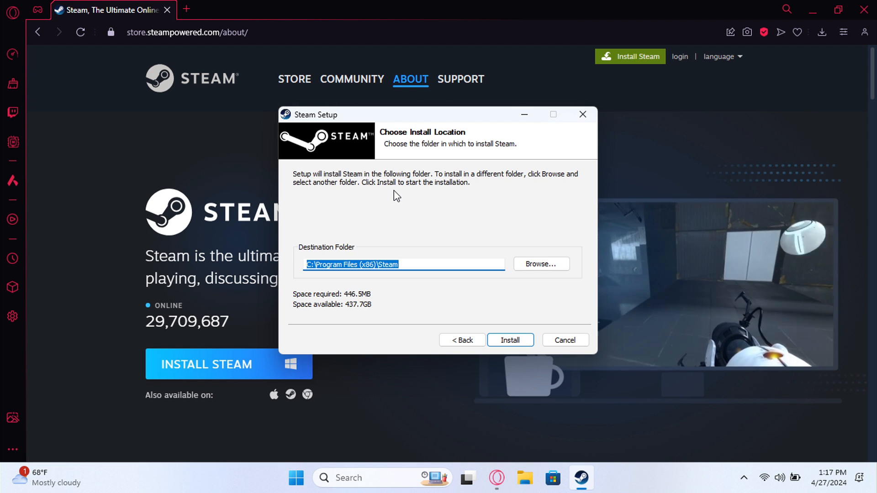
pyautogui.click(510, 340)
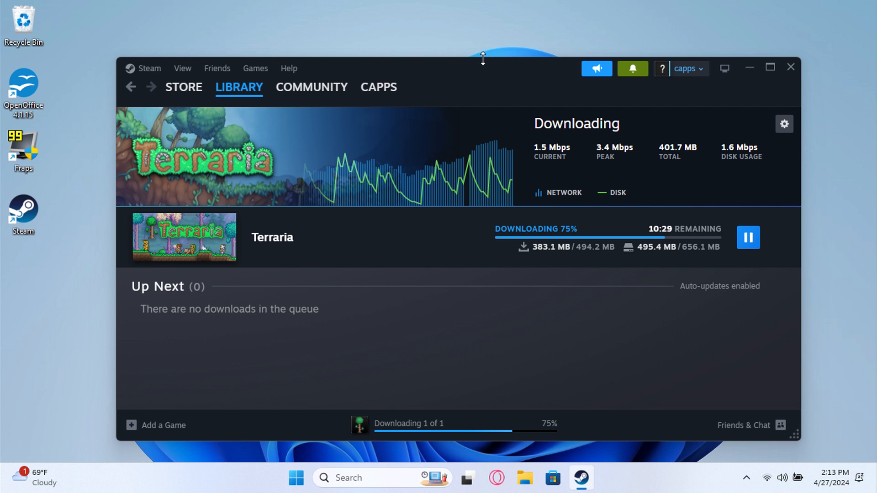
# Resize the Steam window while Terraria downloads toward 75 percent
pyautogui.moveTo(482, 58); pyautogui.dragTo(483, 31)
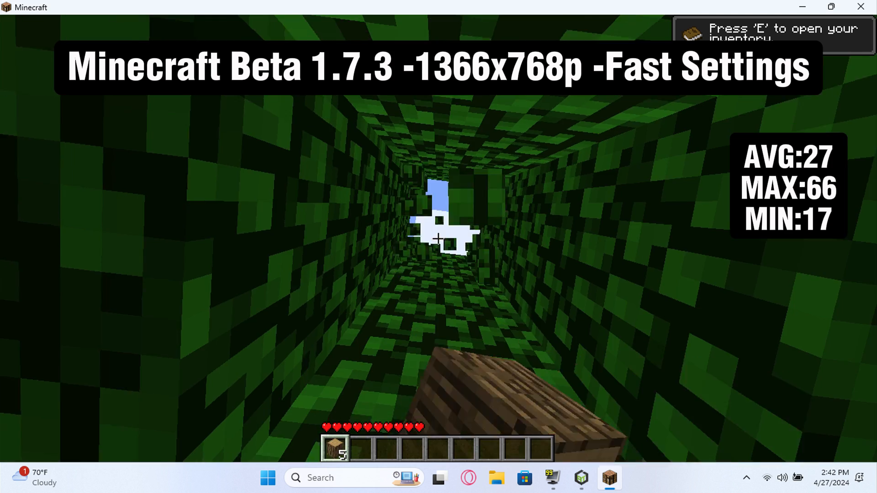
# Open the Minecraft inventory with E to show the crafting grid and logs
pyautogui.press('e')
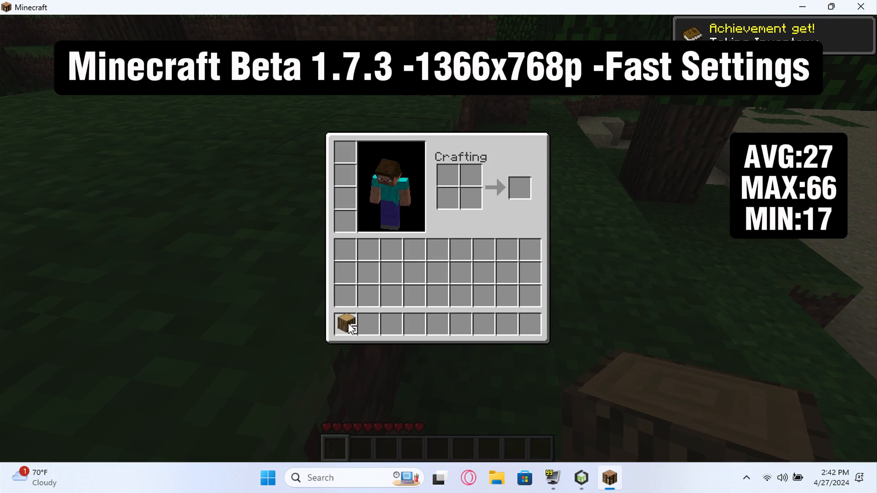